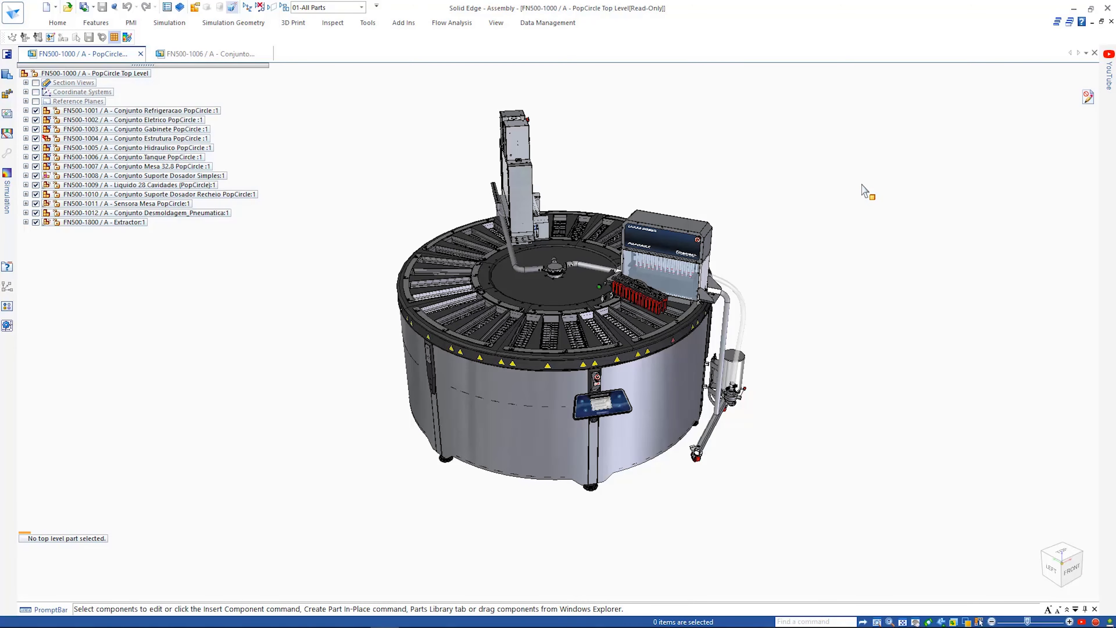
Step: Show the FloEFD Tools dropdown on the Flow Analysis ribbon for the PCB assembly
left_click(361, 7)
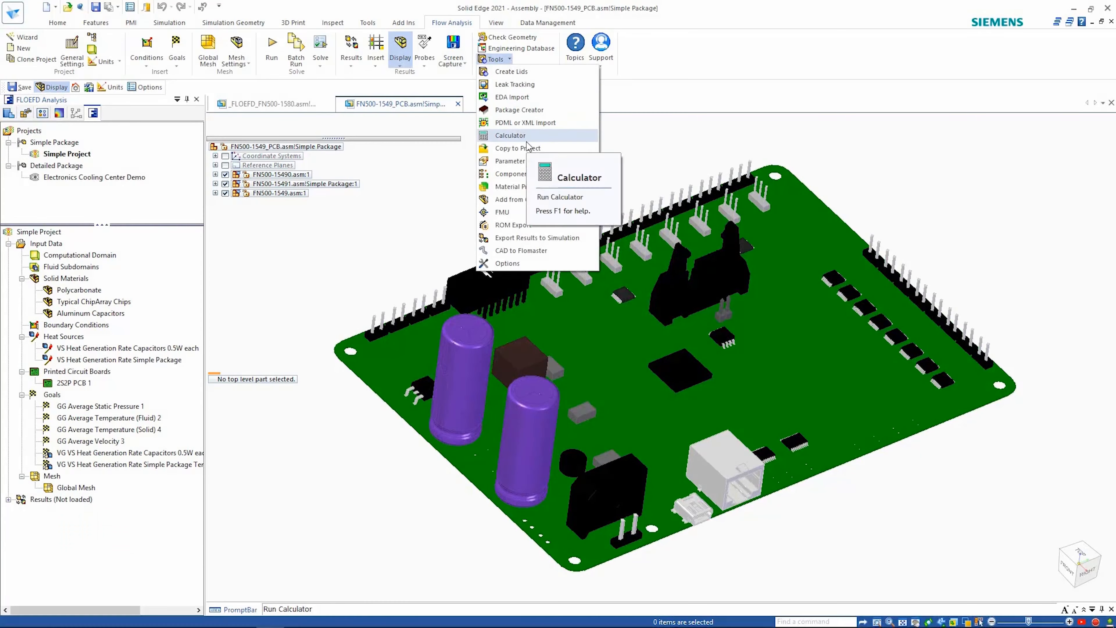
Step: Create a new package design named 'Replacement Chip' with the 14x14mm footprint
left_click(519, 110)
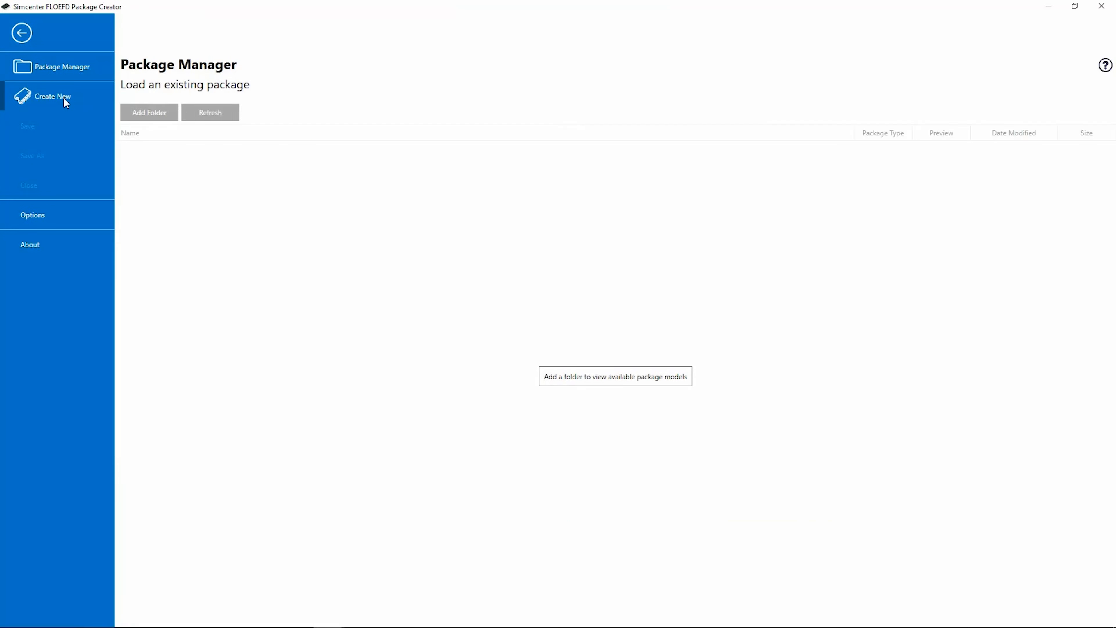
left_click(53, 96)
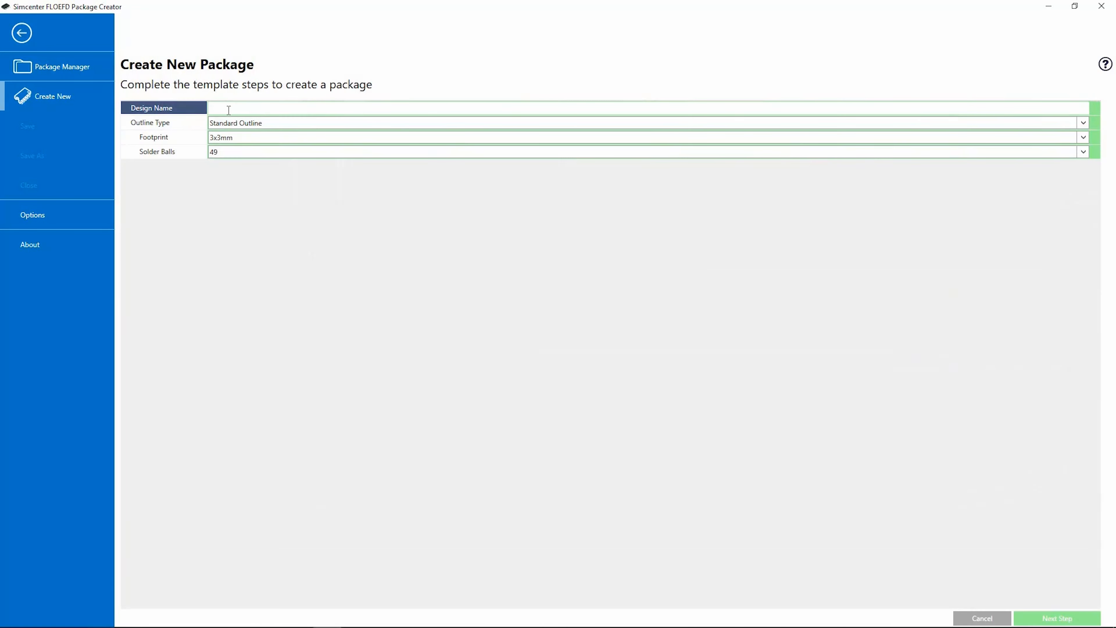
type("Replacement Chip")
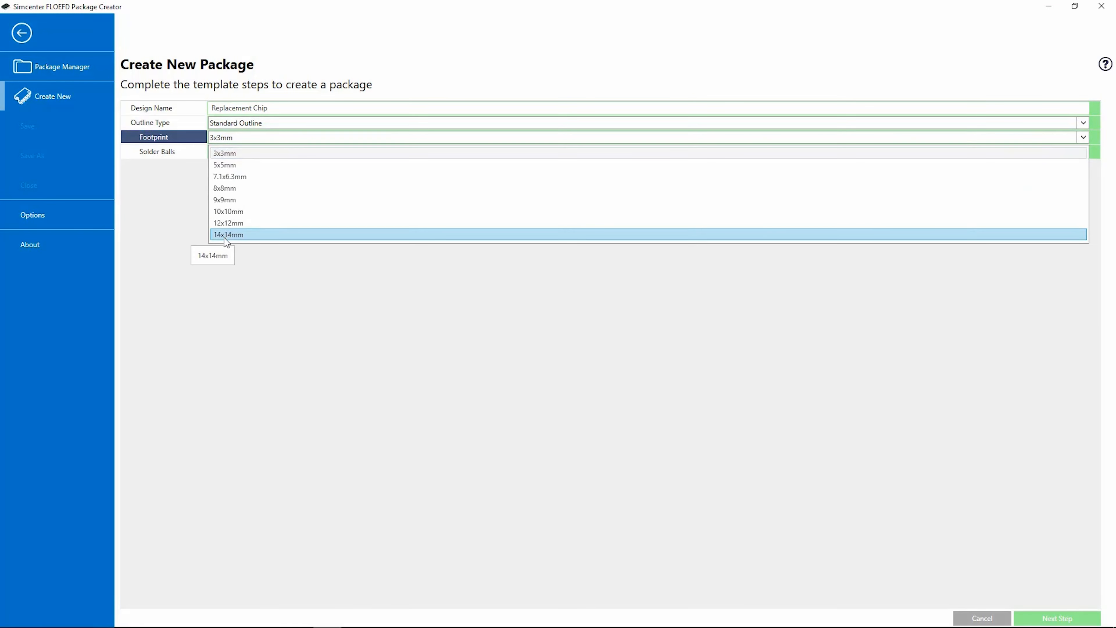
left_click(227, 234)
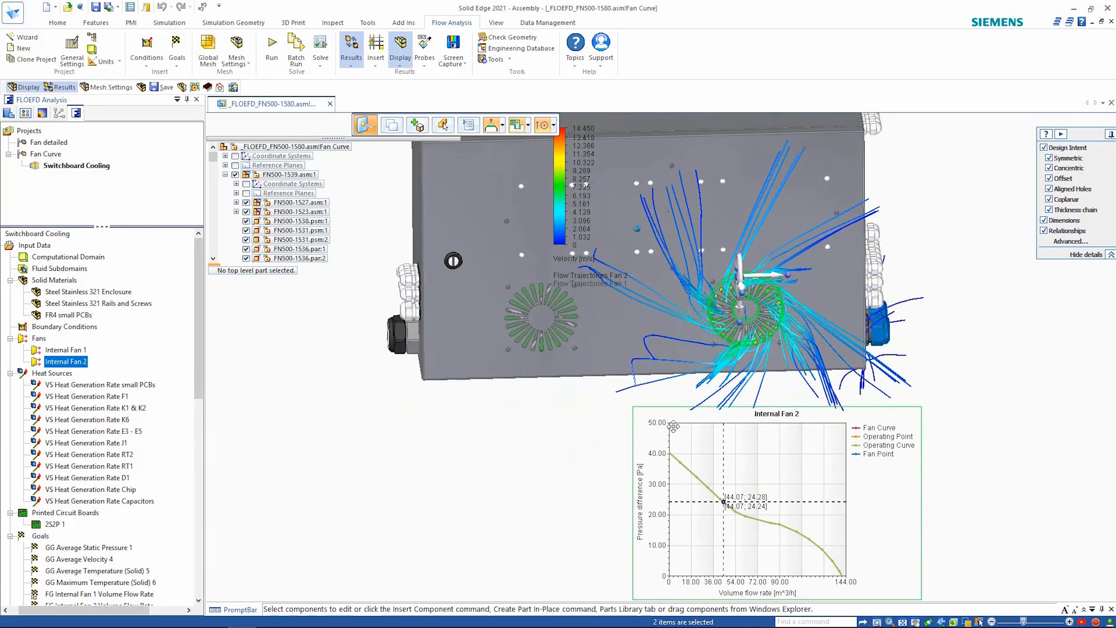
Step: Load the PopCircle top-level assembly in its 01-No Covers configuration
left_click(67, 349)
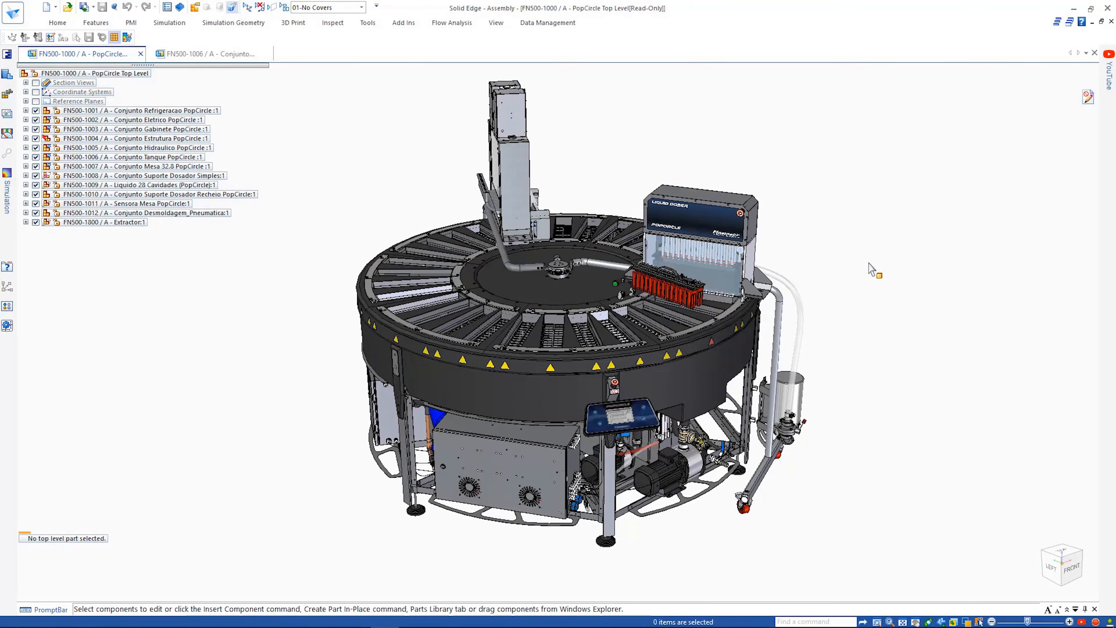
Step: Export the tank assembly's flow results to Simulation and begin adding a study
left_click(209, 54)
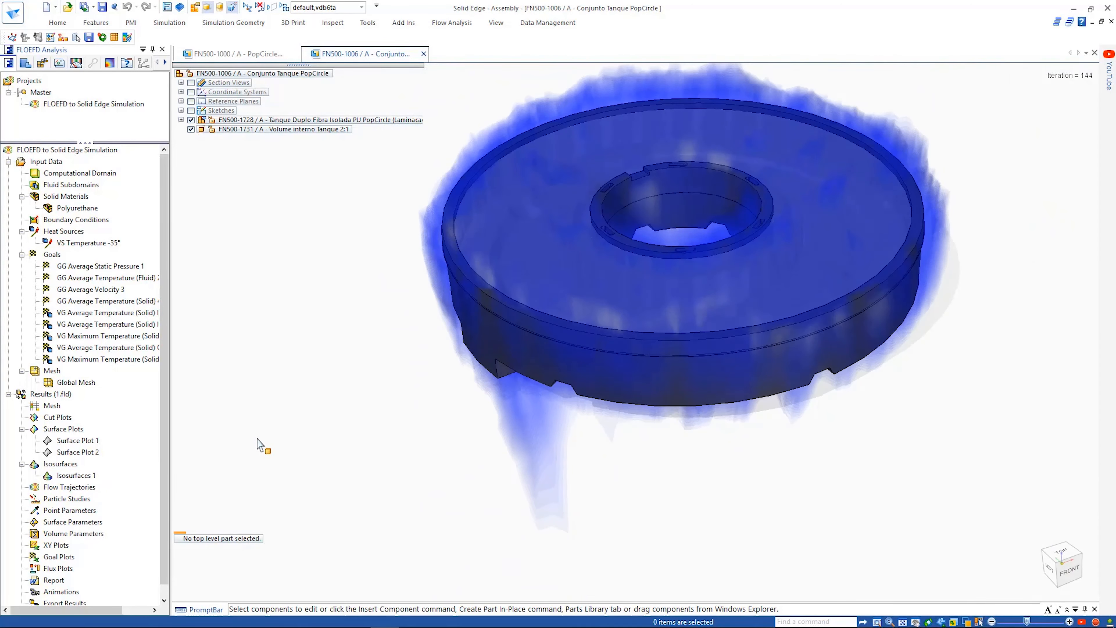
left_click(452, 22)
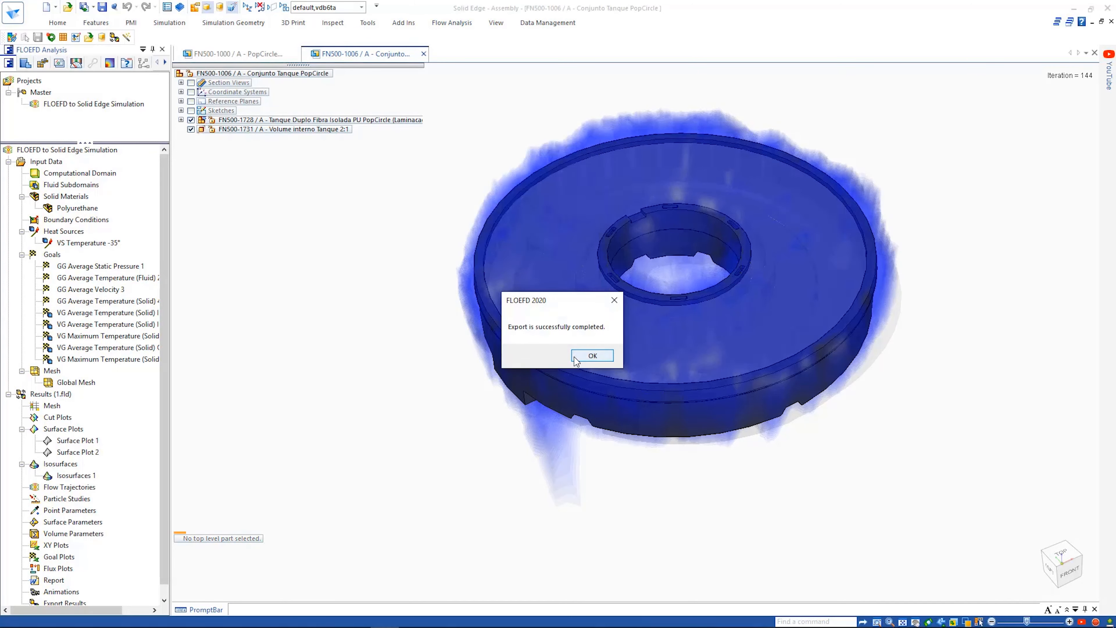
right_click(76, 475)
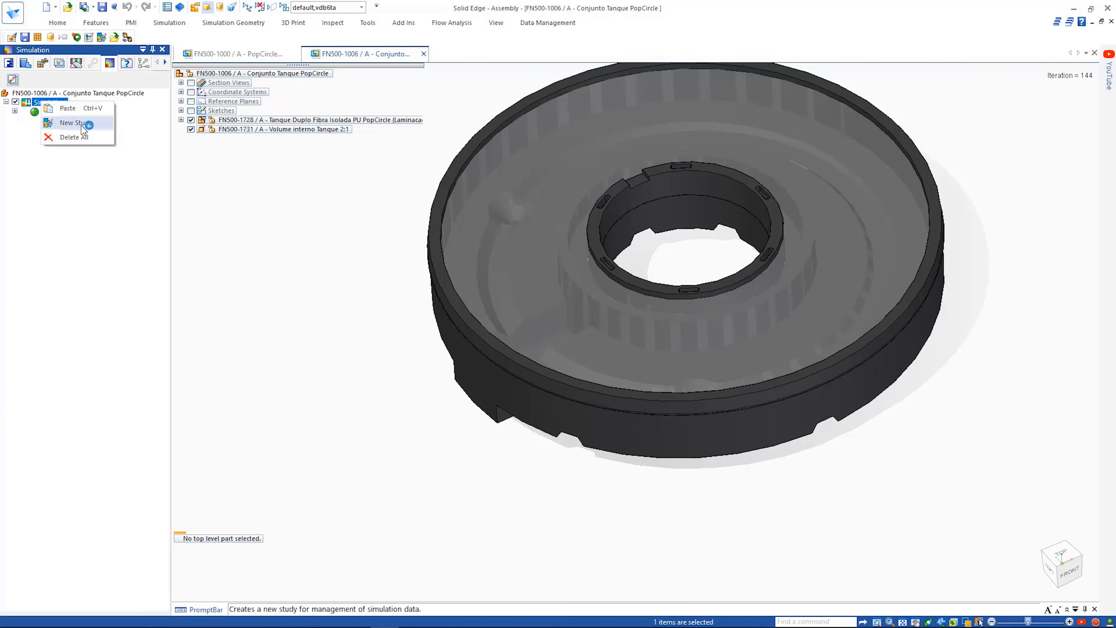
Step: Create Static Study 2 and remove water volume part FN500-1731 from its geometry
left_click(76, 123)
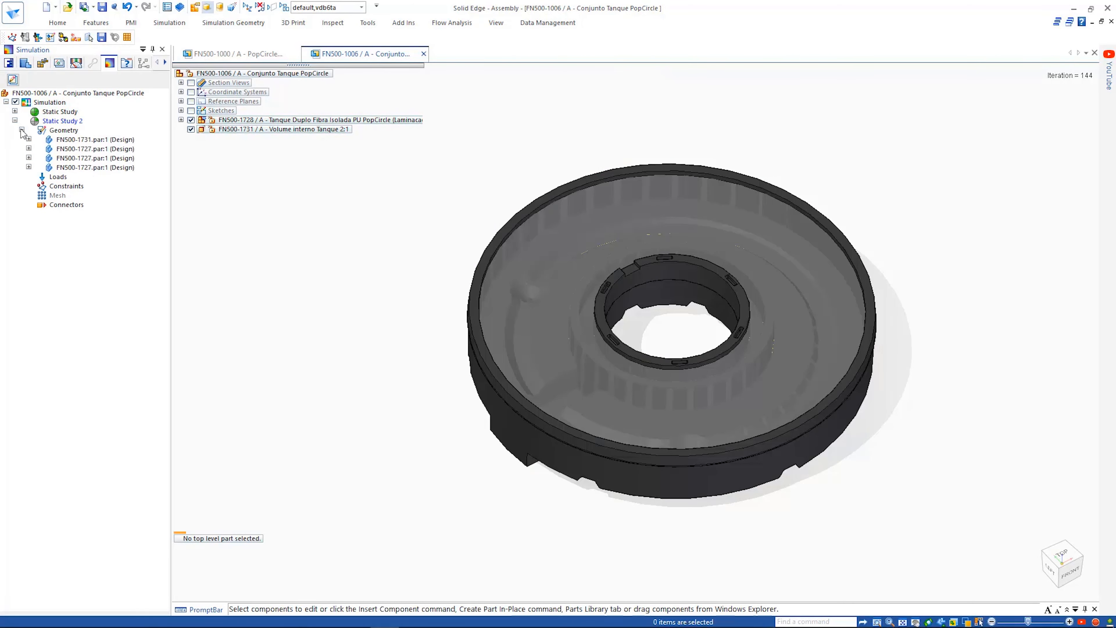
left_click(93, 139)
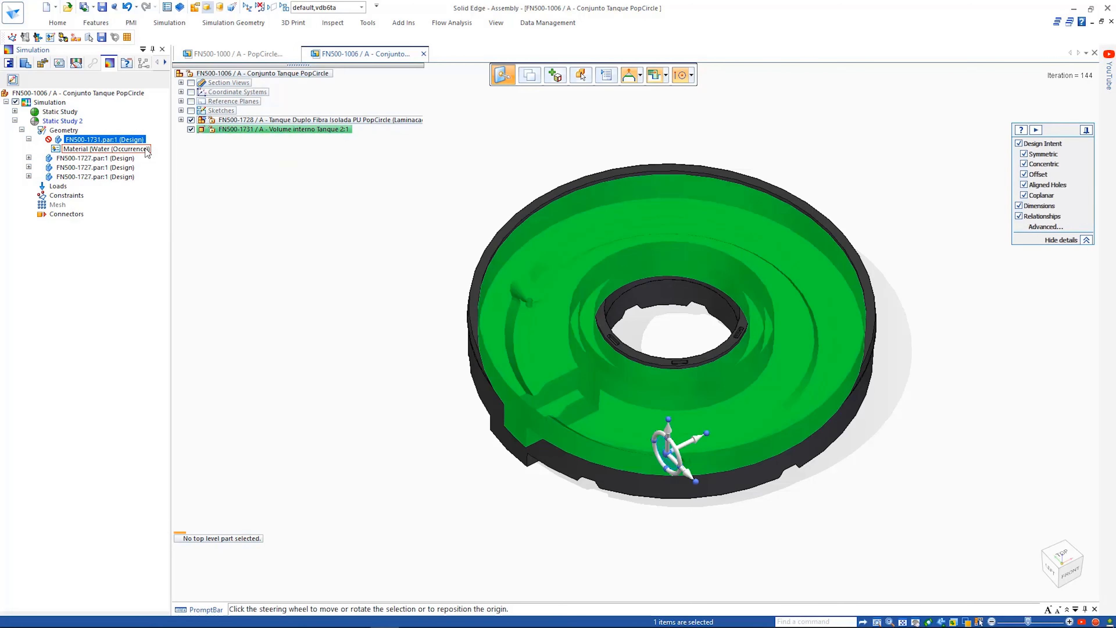
right_click(125, 140)
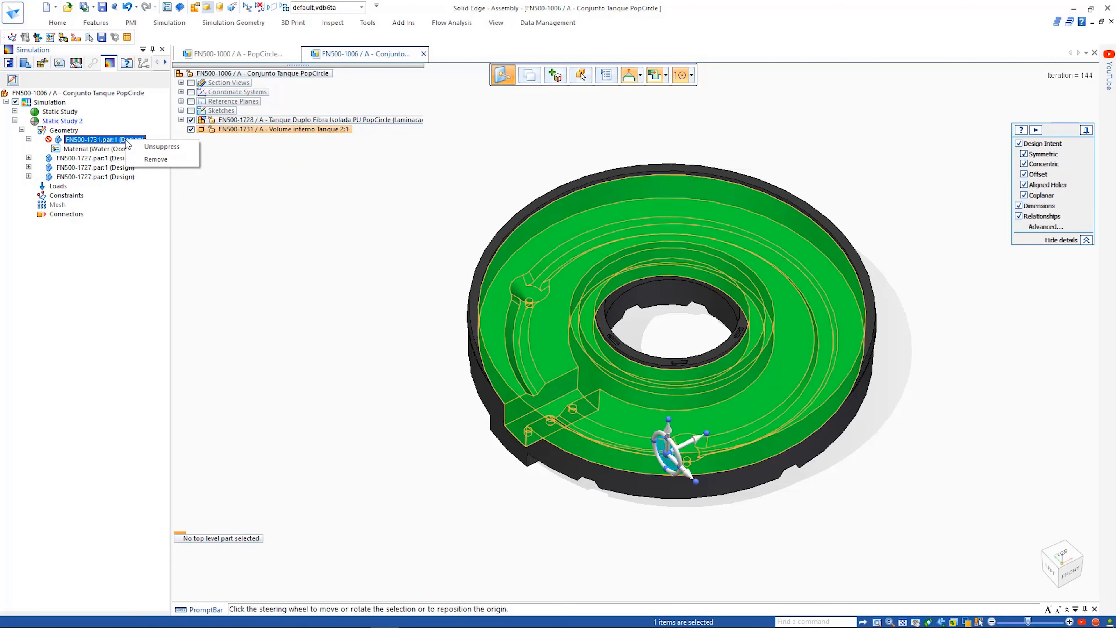
mouse_move(170, 162)
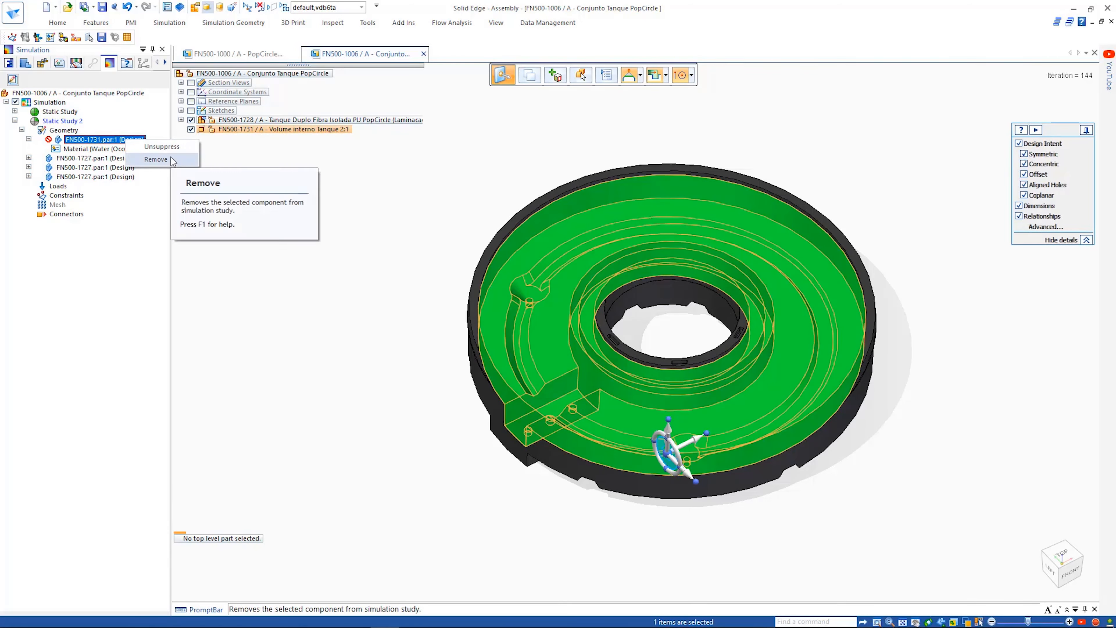
left_click(156, 160)
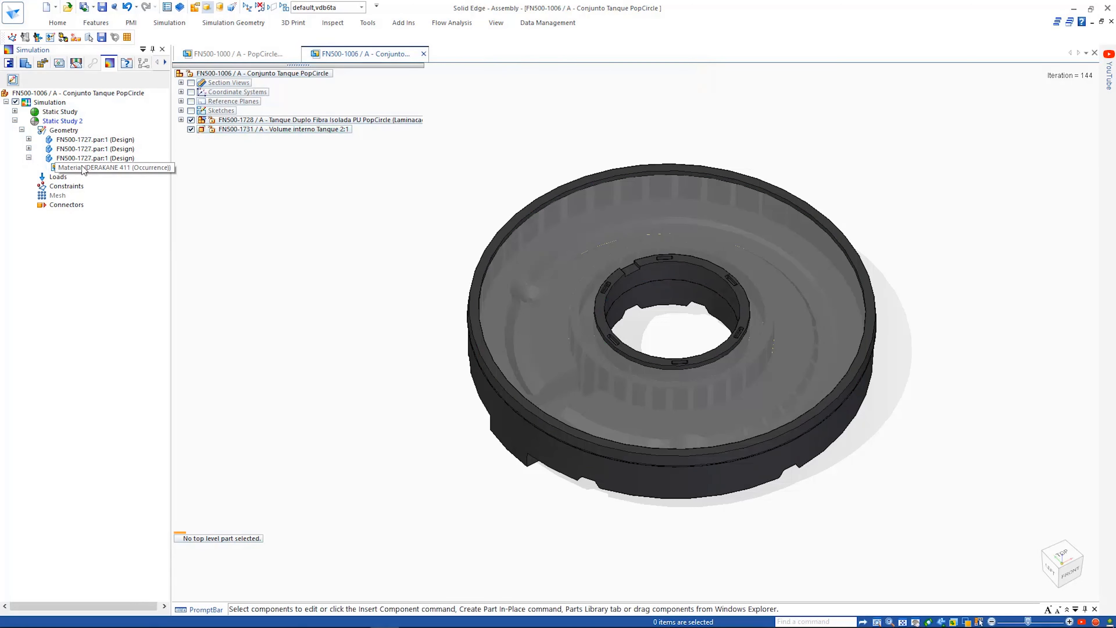
Step: Assign Polyurethene as the study material with a modulus of elasticity of 2240
double_click(96, 168)
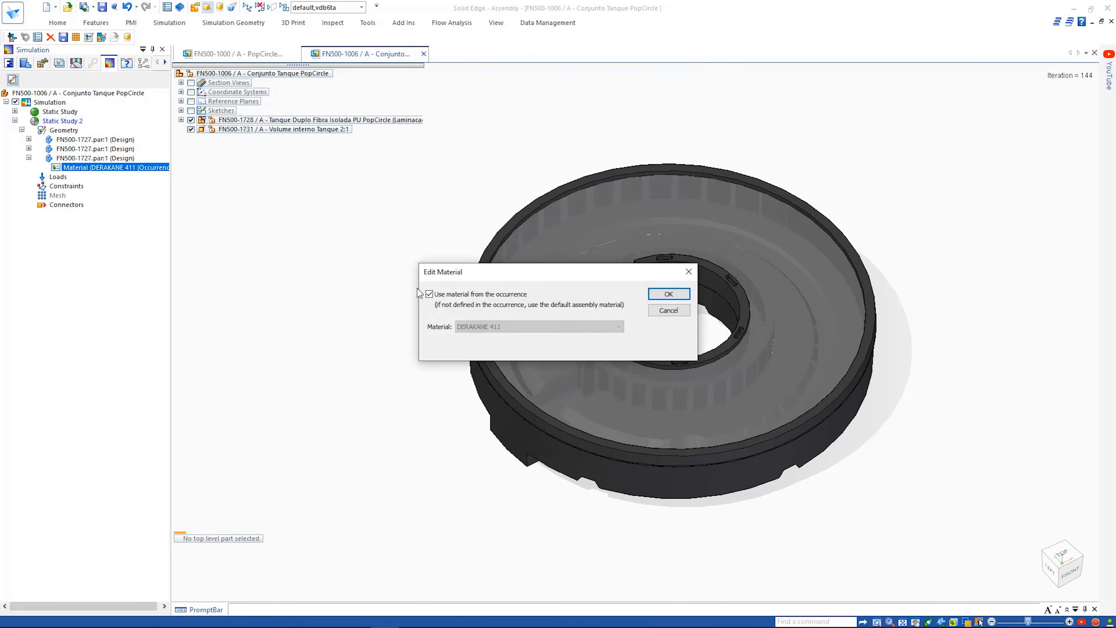
left_click(429, 294)
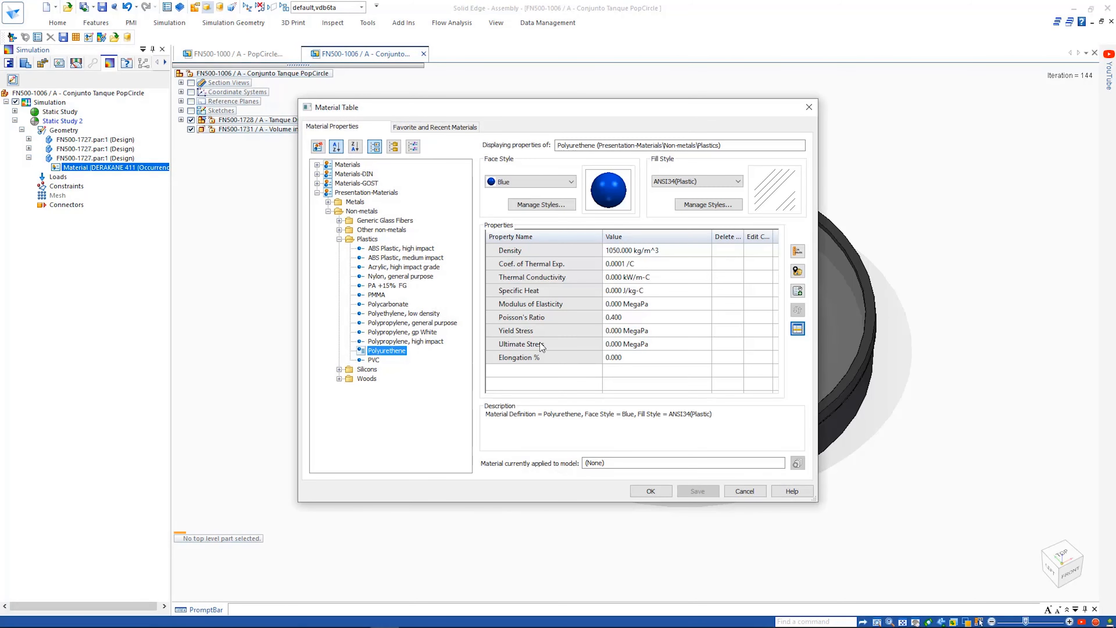
left_click(798, 328)
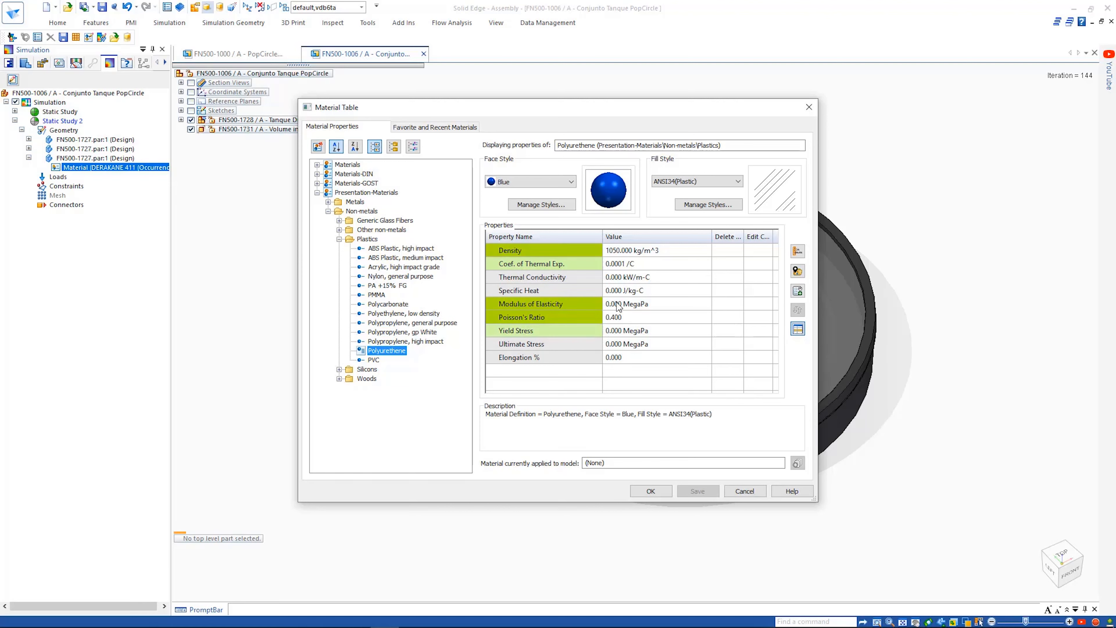
type("2240")
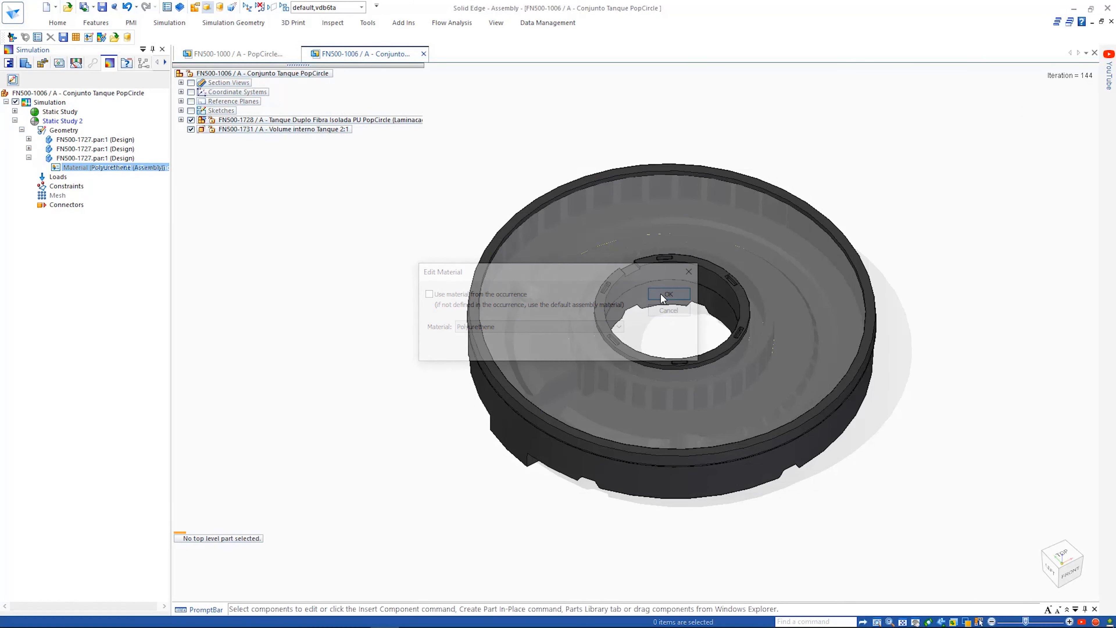
left_click(668, 293)
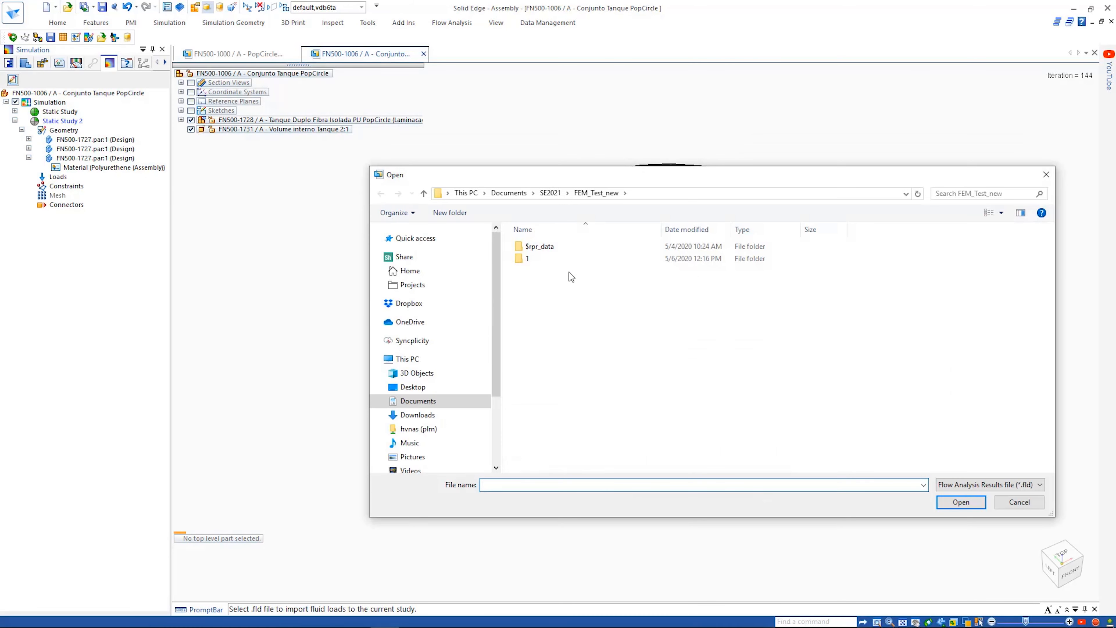
Step: Import the .fld flow results, adding External Pressure 1 under Imported Loads
left_click(961, 502)
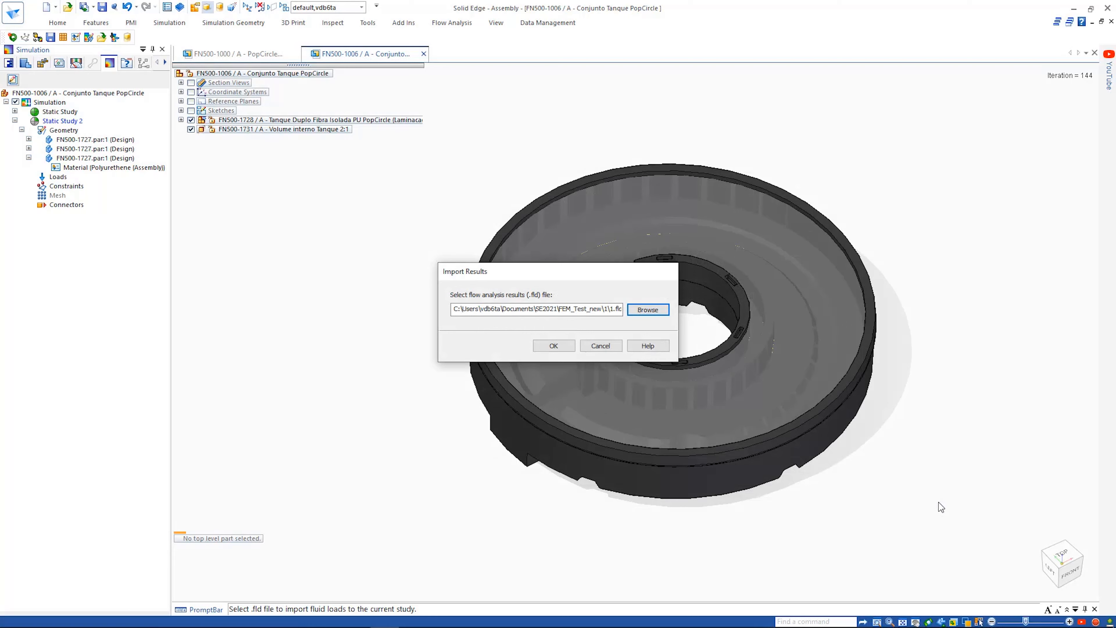
left_click(554, 346)
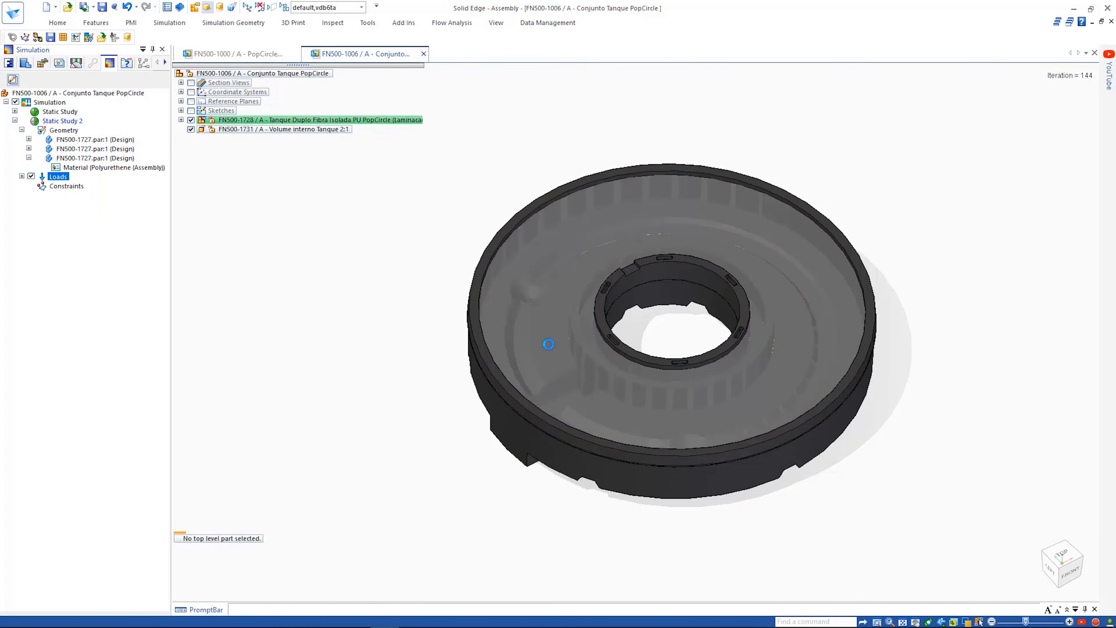
left_click(21, 176)
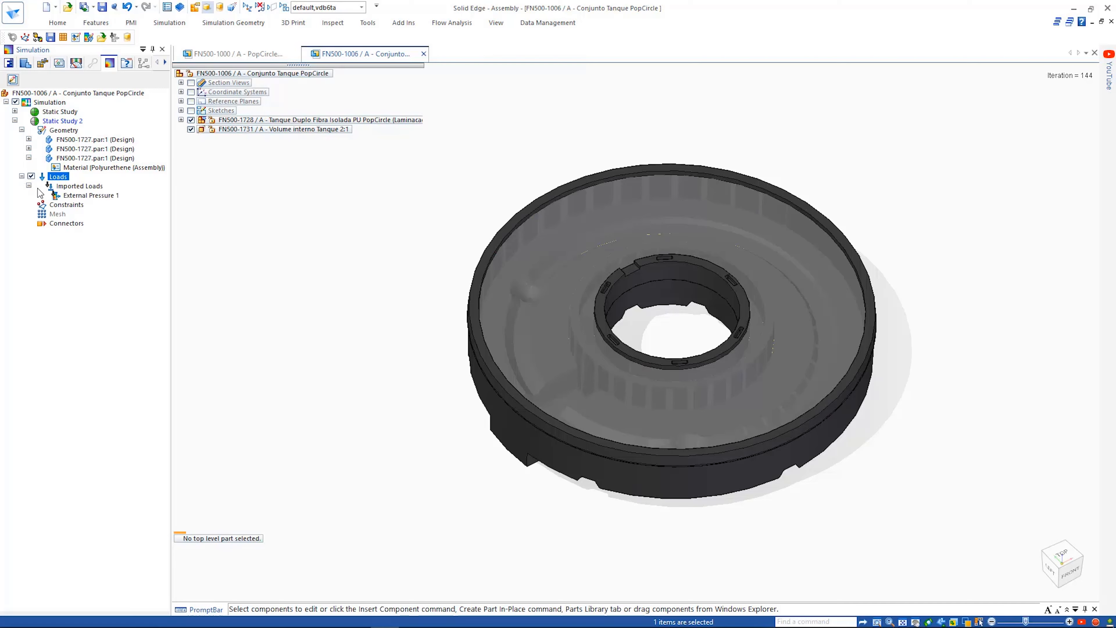
left_click(87, 195)
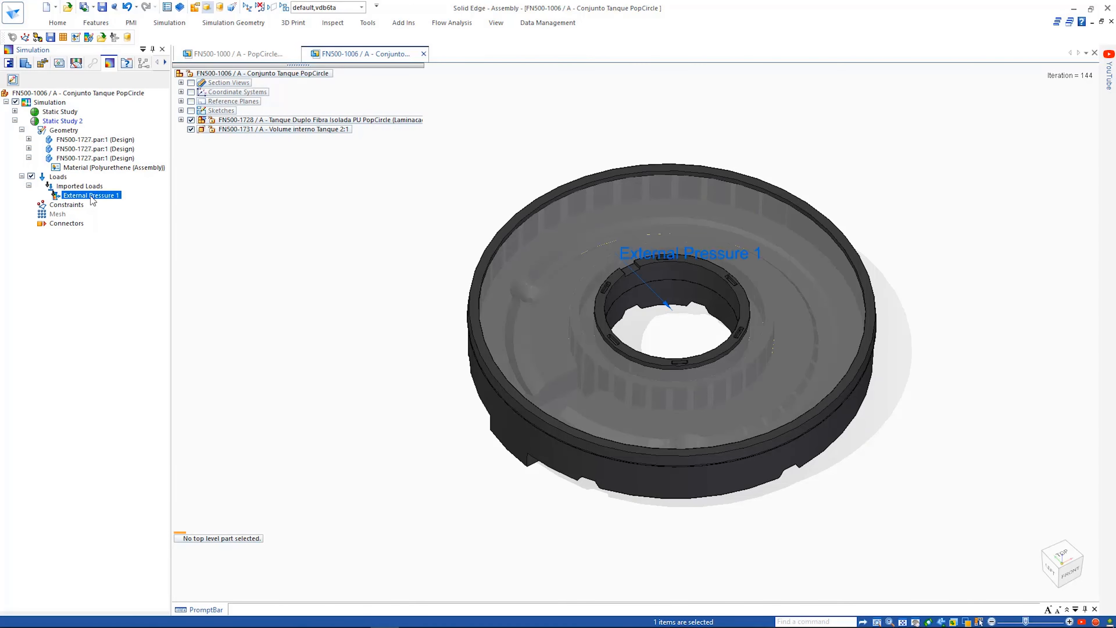
right_click(71, 167)
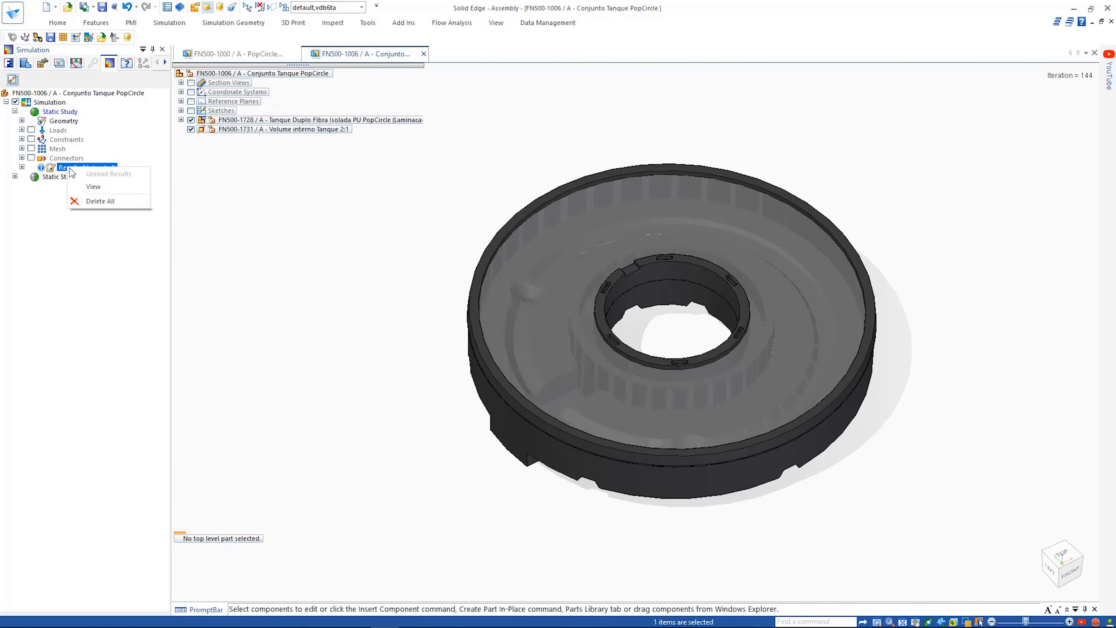
Step: View the tank's stress contour and set the Probe Table to edge selection
left_click(93, 187)
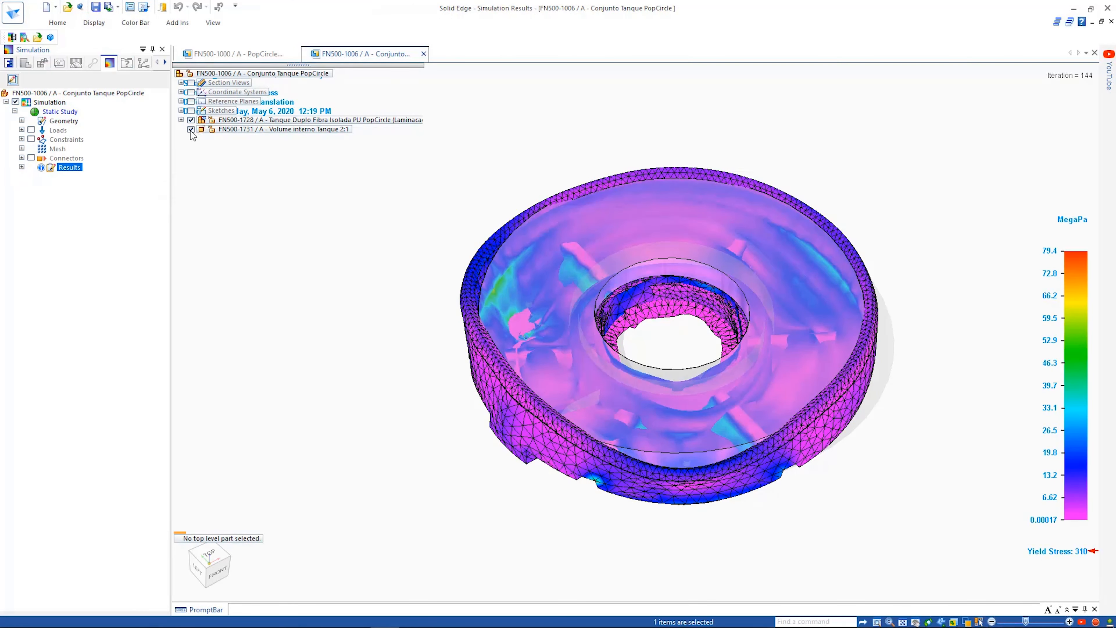
left_click(191, 129)
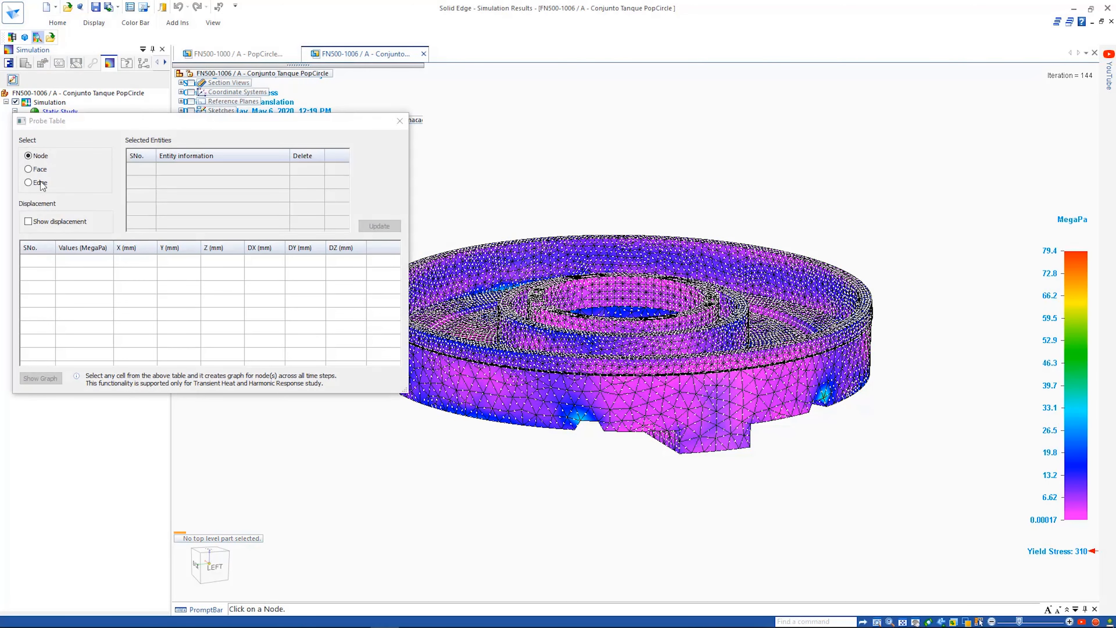
left_click(28, 183)
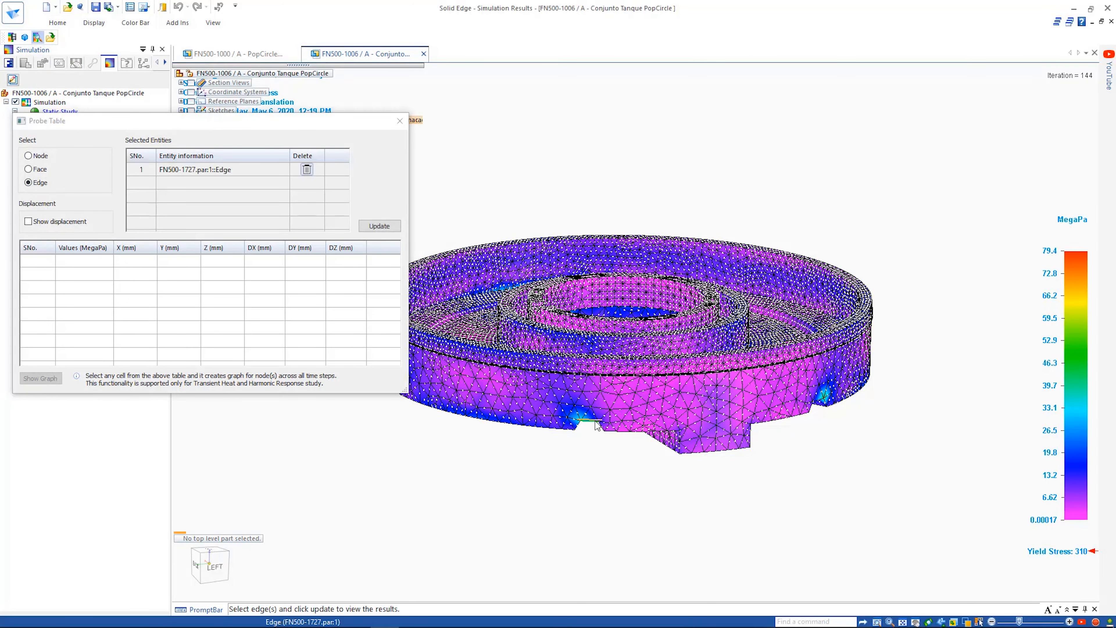
Step: Probe stress values along the tank's bottom edge, then return to the PopCircle assembly
left_click(379, 226)
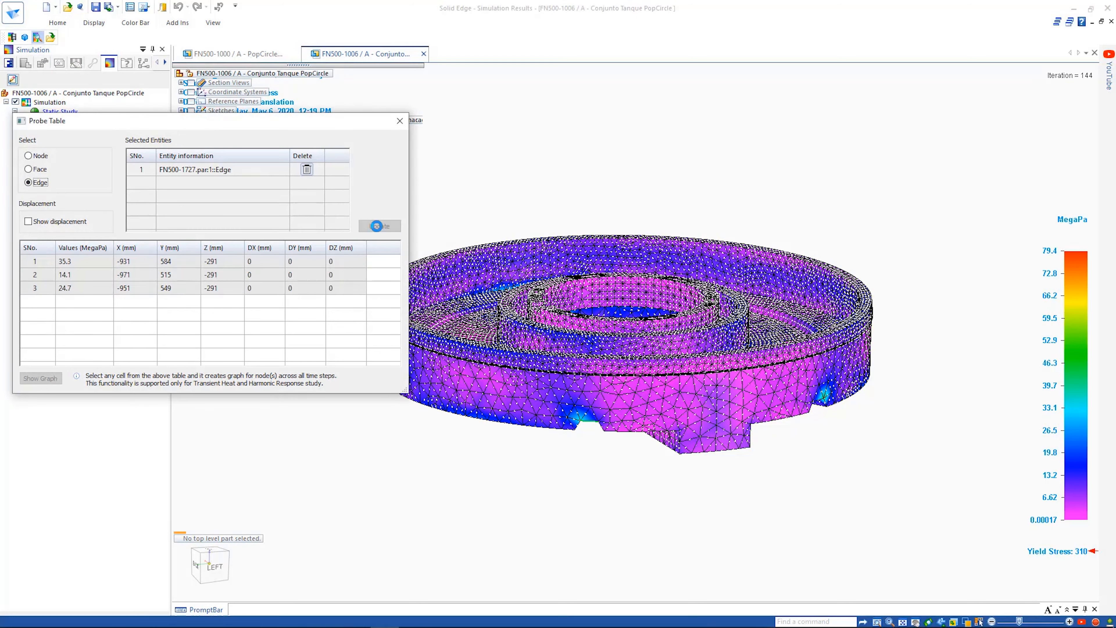
left_click(73, 274)
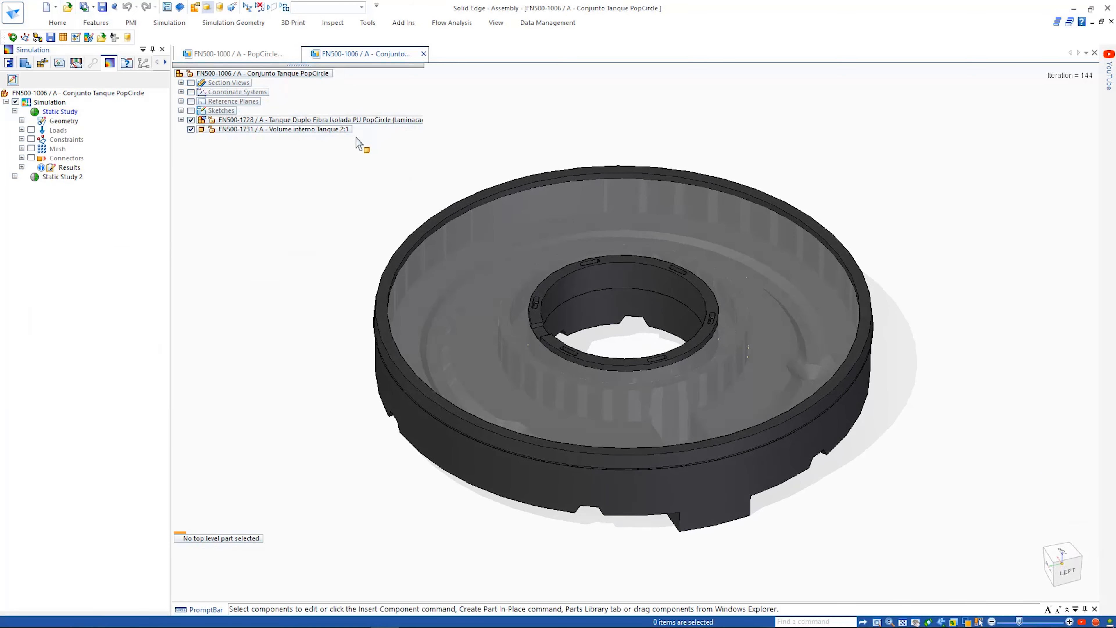
left_click(226, 55)
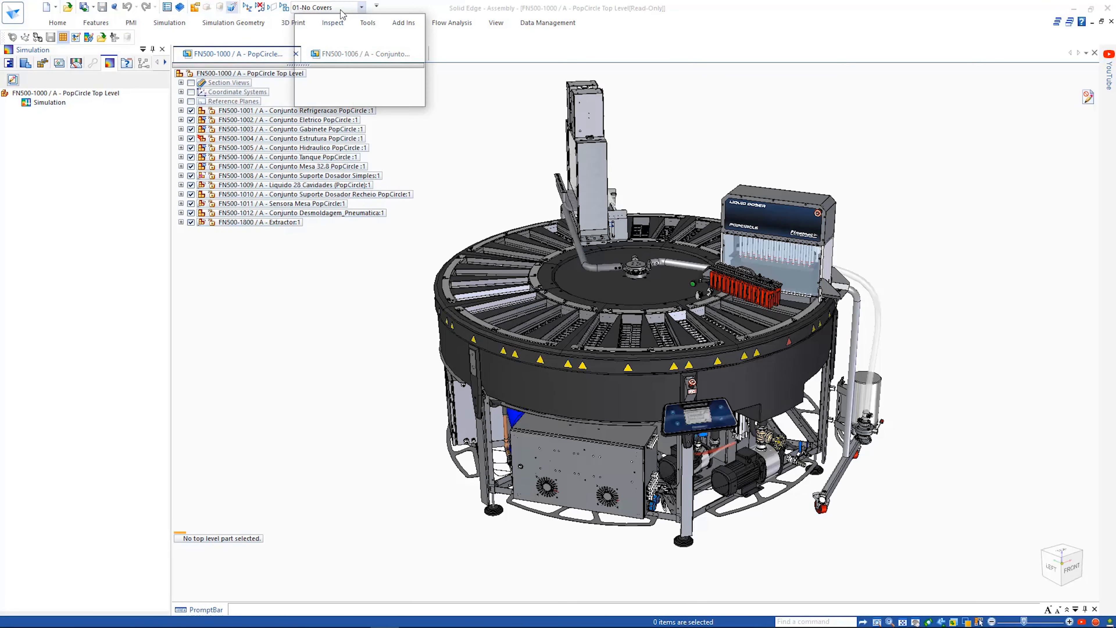